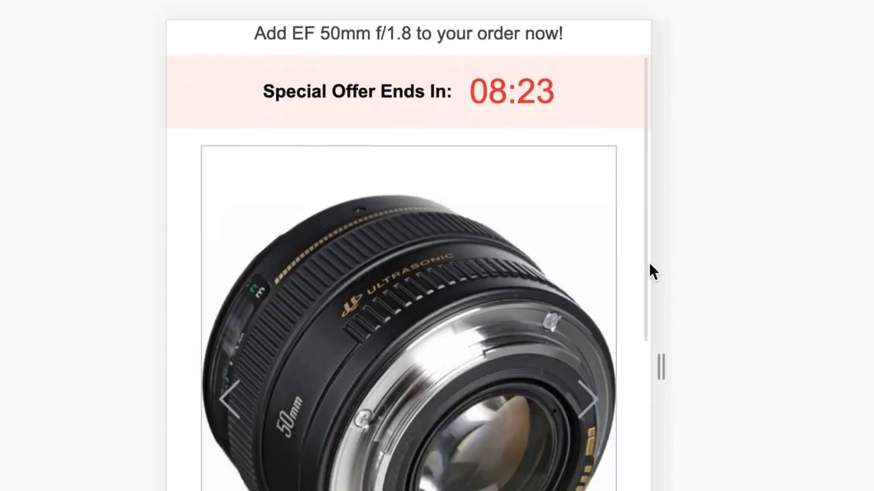
Step: Save the highlight banner as 'Order Now!' on pink and bring up the BOOM COTTON offer's options
{"action": "scroll", "scroll_direction": "down", "scroll_amount": 3}
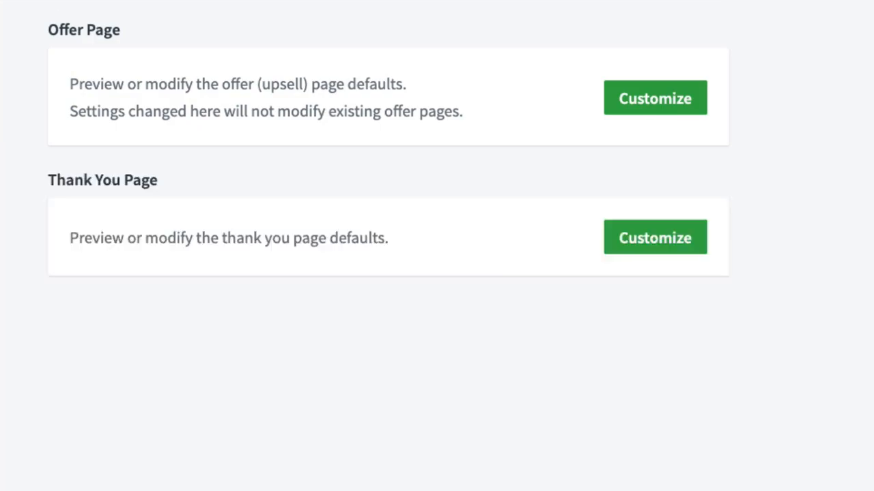
{"action": "left_click", "coordinate": [654, 98]}
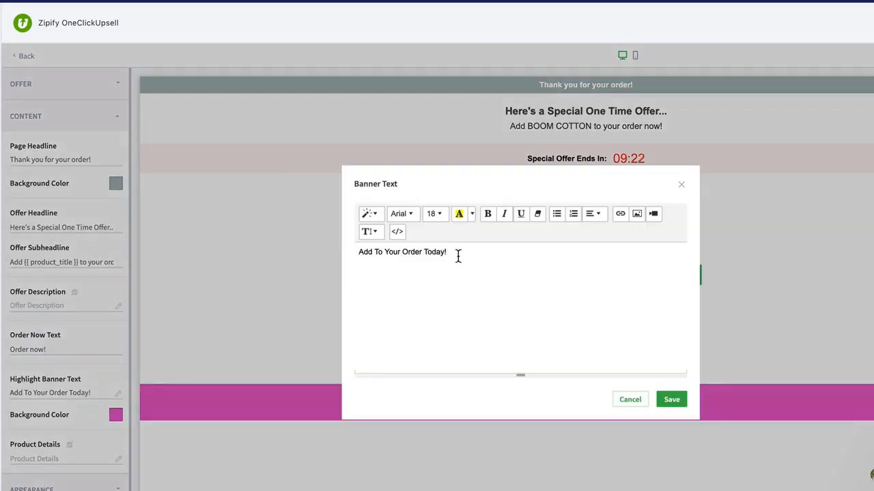
{"action": "left_click", "coordinate": [672, 399]}
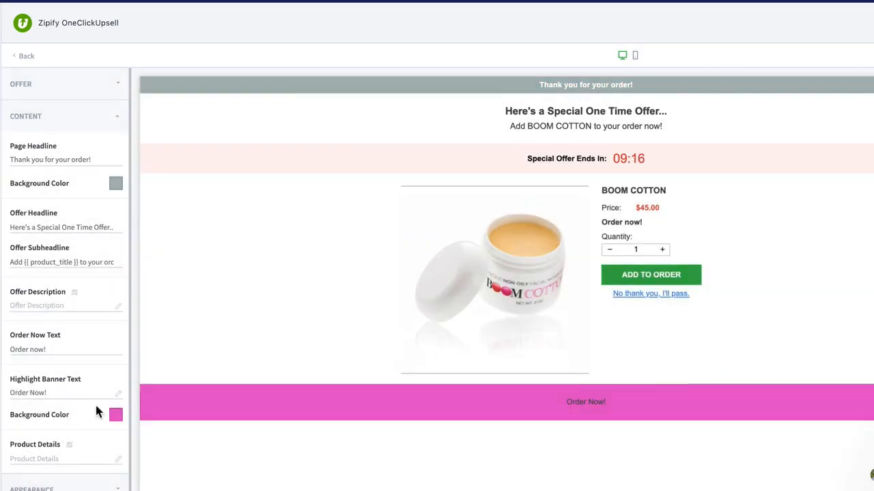
{"action": "left_click", "coordinate": [115, 415]}
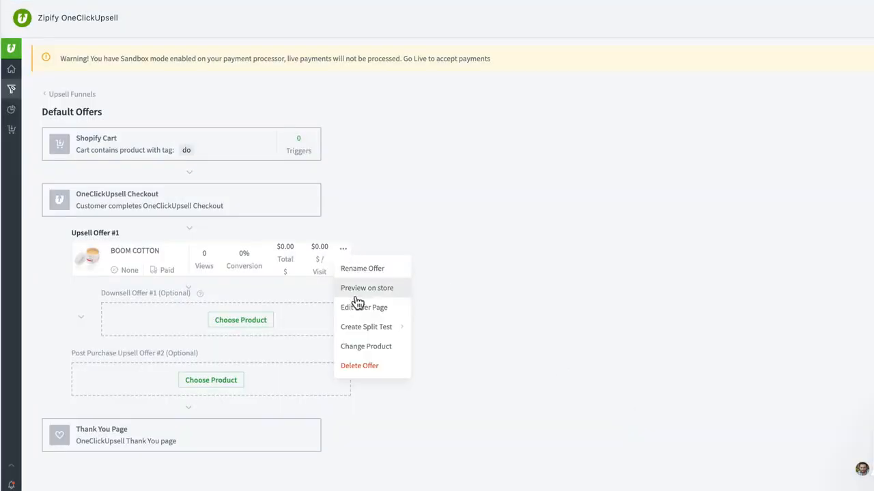
Step: Preview the upsell offer, then save its blue 'Add To Your Order!' banner settings as the default
{"action": "left_click", "coordinate": [363, 307]}
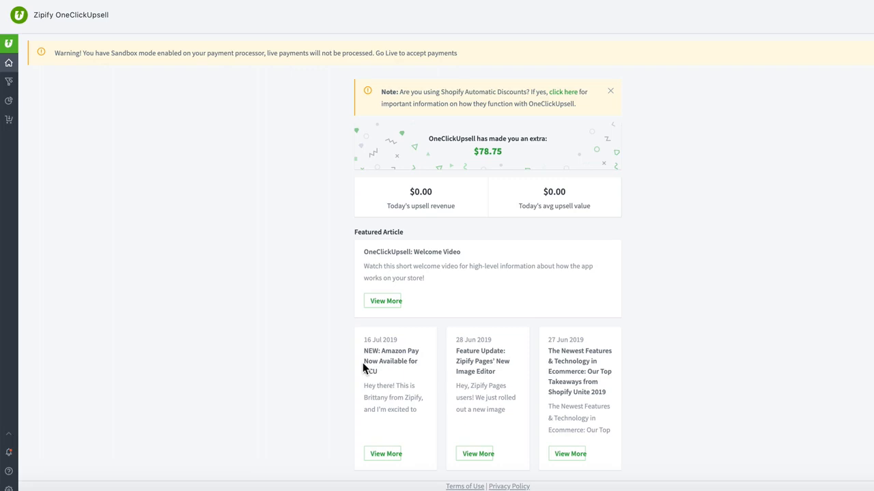
{"action": "mouse_move", "coordinate": [9, 82]}
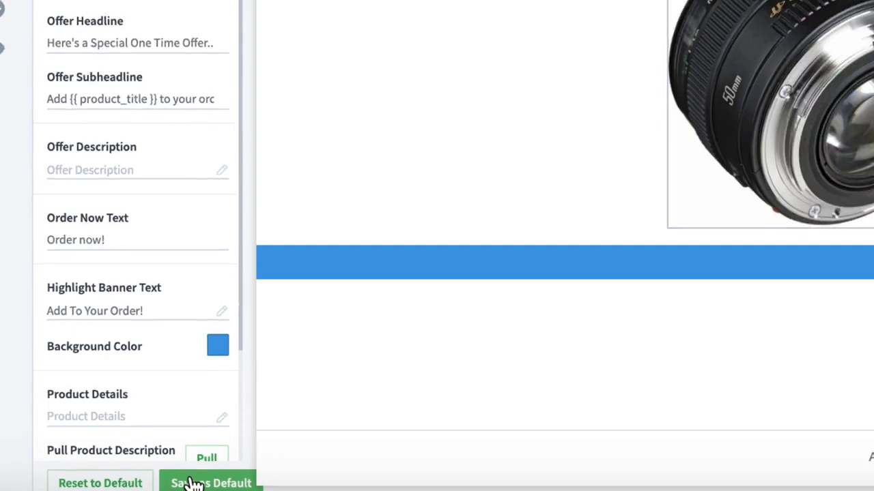
{"action": "left_click", "coordinate": [210, 483]}
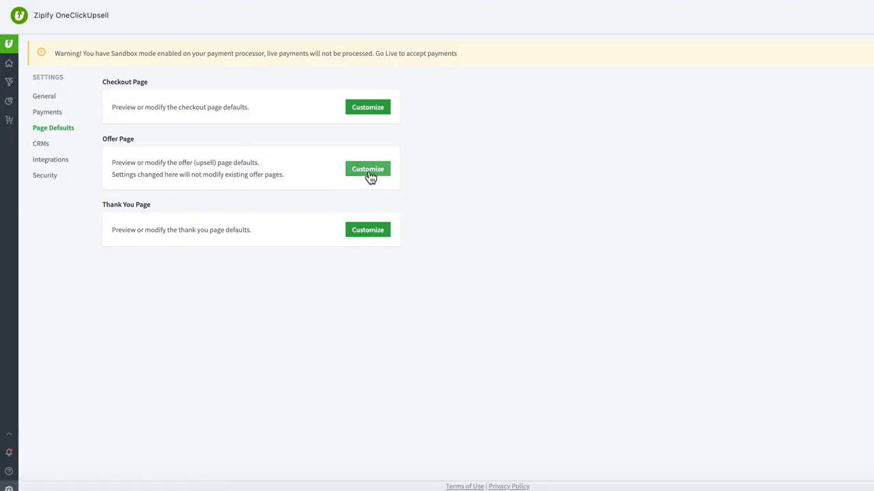
Step: Give the default page the headline 'Enjoy Your Order!' on a pink background bar
{"action": "left_click", "coordinate": [367, 169]}
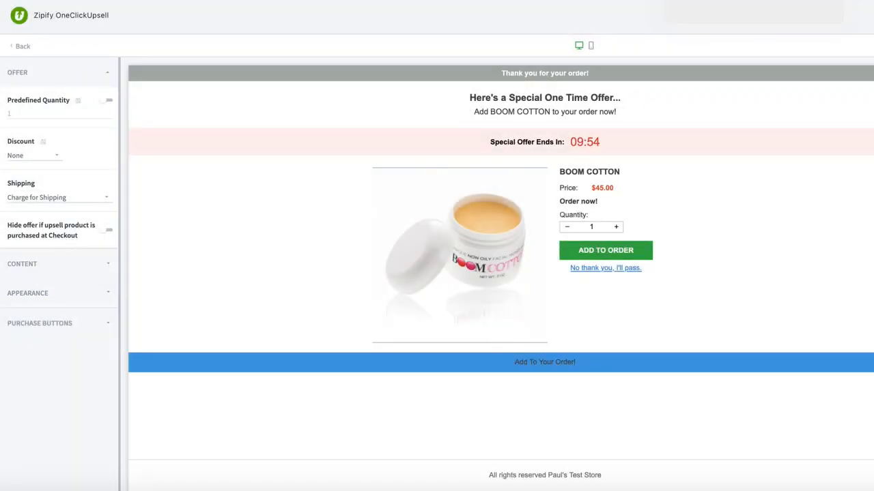
{"action": "left_click", "coordinate": [22, 263]}
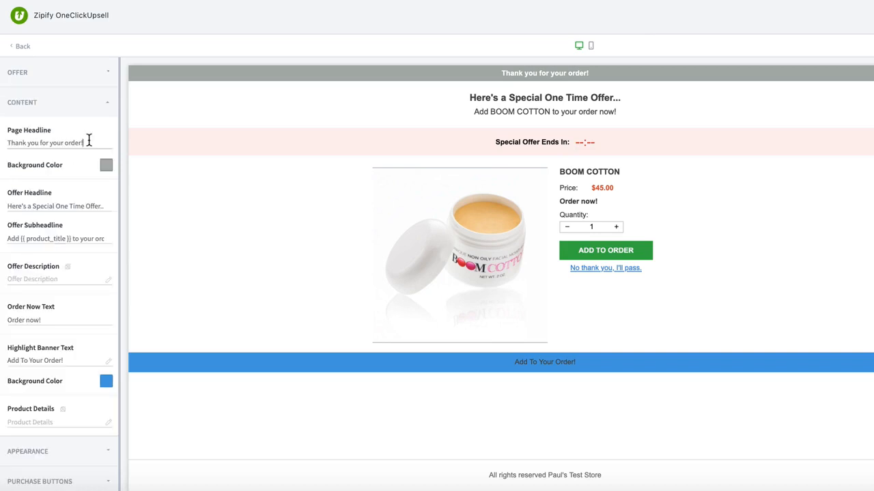
{"action": "type", "text": "Enjoy Your Order!"}
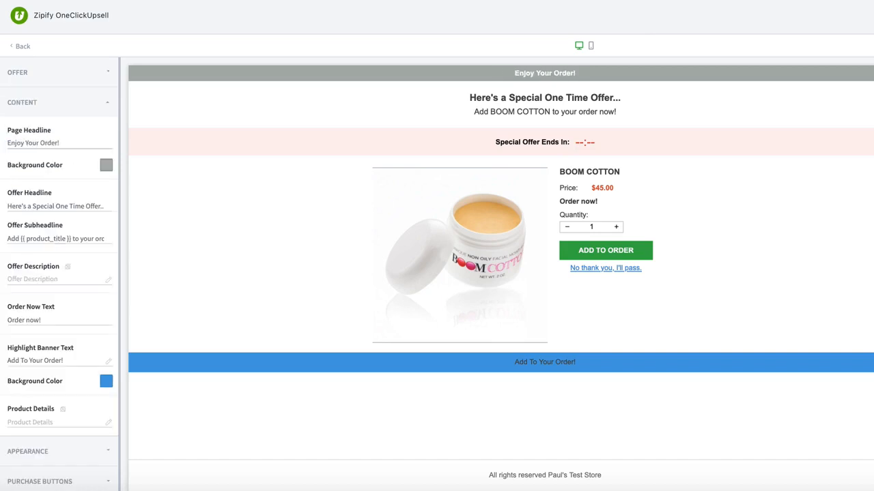
{"action": "left_click", "coordinate": [106, 165]}
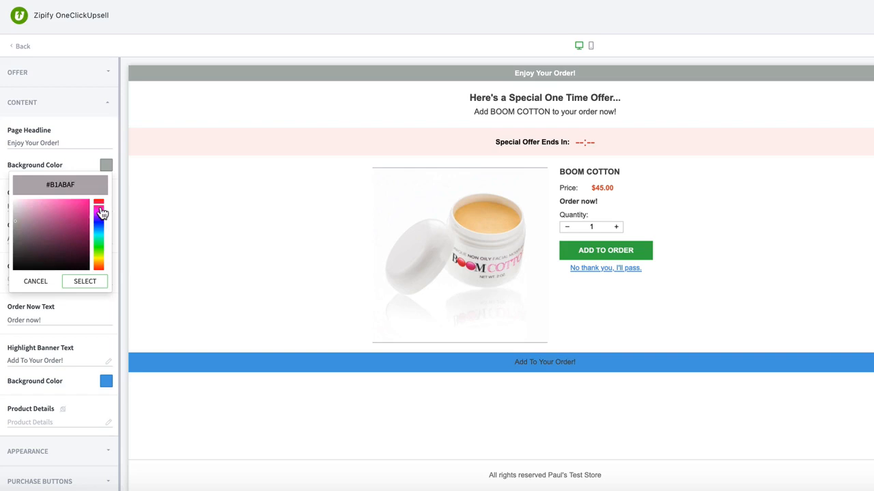
{"action": "left_click", "coordinate": [85, 282]}
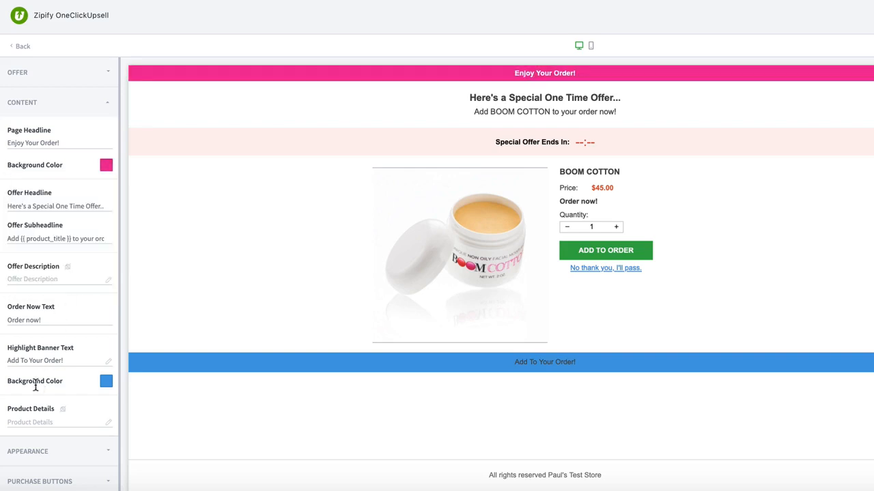
{"action": "left_click", "coordinate": [28, 131]}
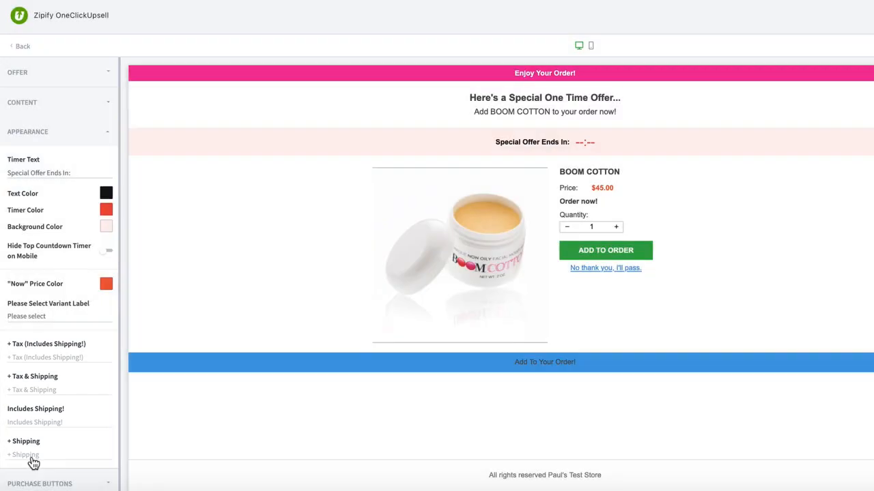
Step: Set the default purchase button to read BUY NOW in blue
{"action": "left_click", "coordinate": [39, 161]}
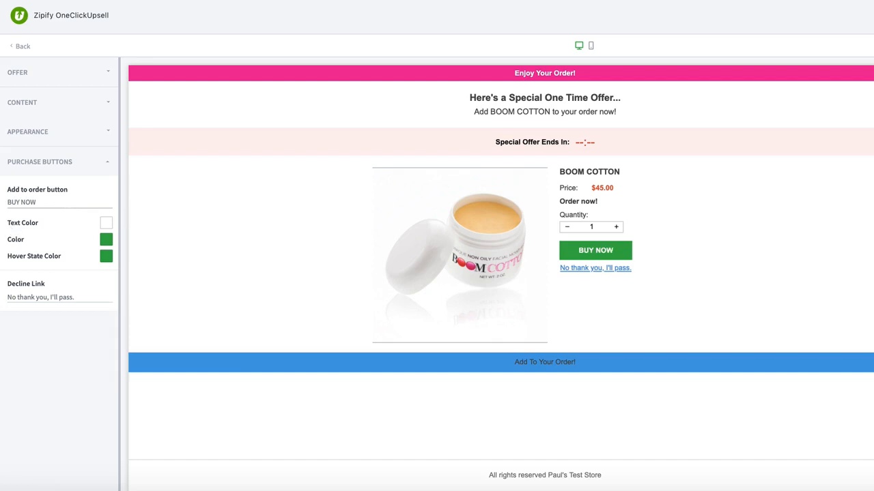
{"action": "left_click", "coordinate": [107, 239]}
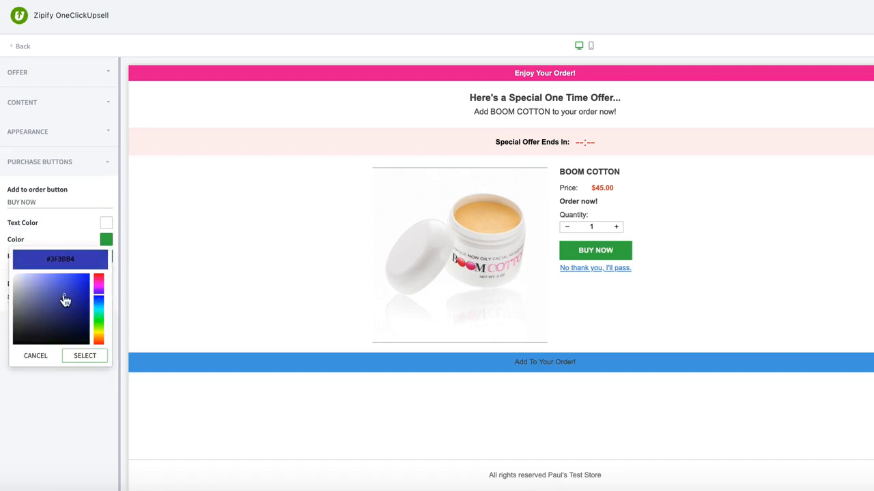
{"action": "left_click", "coordinate": [85, 355]}
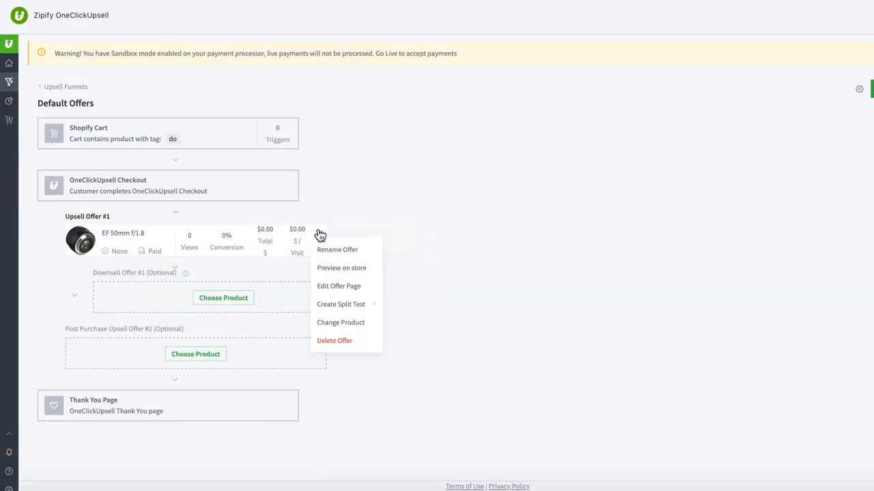
Step: Reset the EF 50mm f/1.8 offer page to the saved defaults and confirm
{"action": "left_click", "coordinate": [338, 287]}
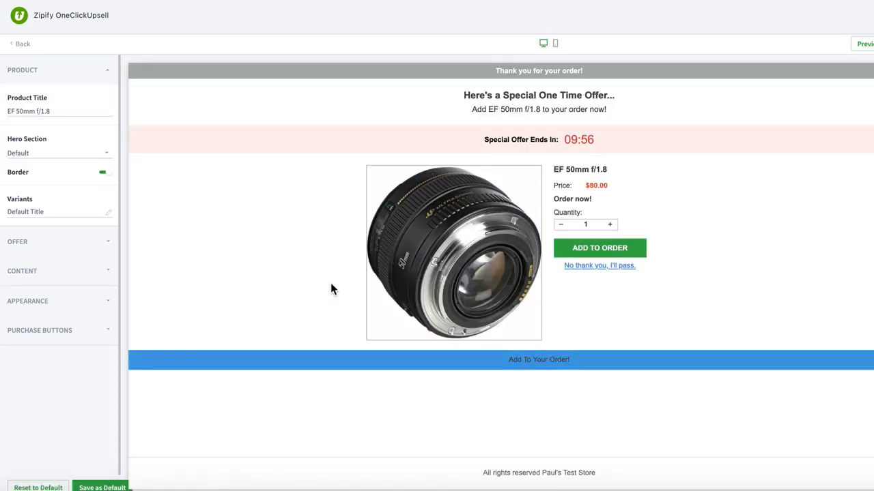
{"action": "mouse_move", "coordinate": [67, 434]}
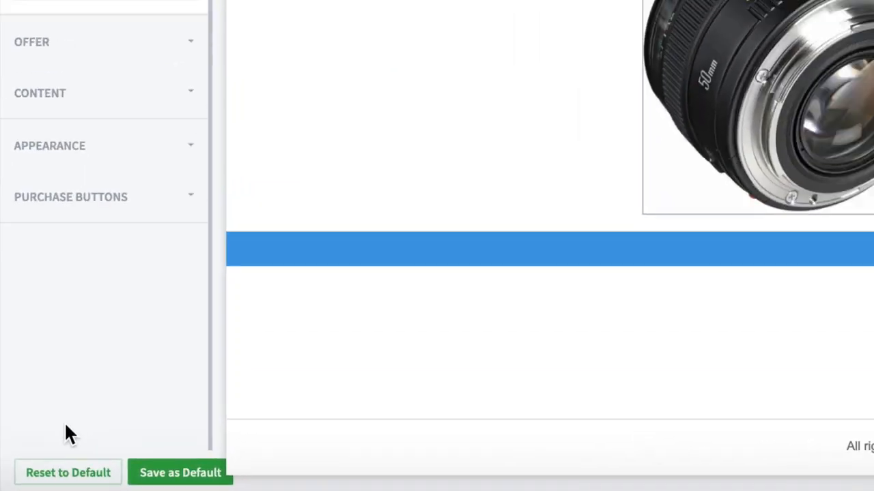
{"action": "left_click", "coordinate": [68, 472]}
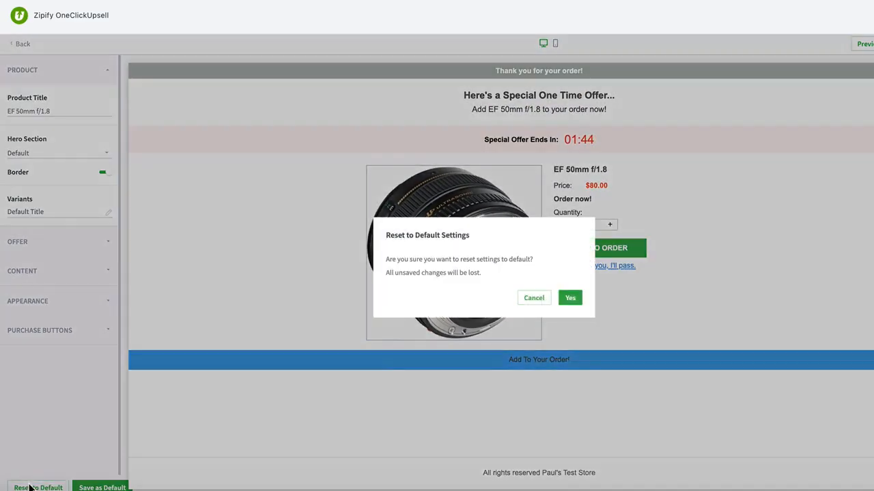
{"action": "left_click", "coordinate": [570, 297]}
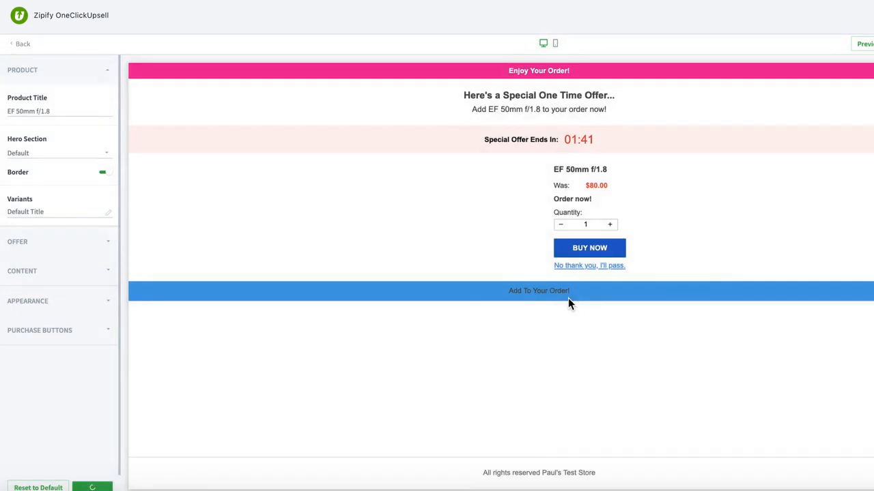